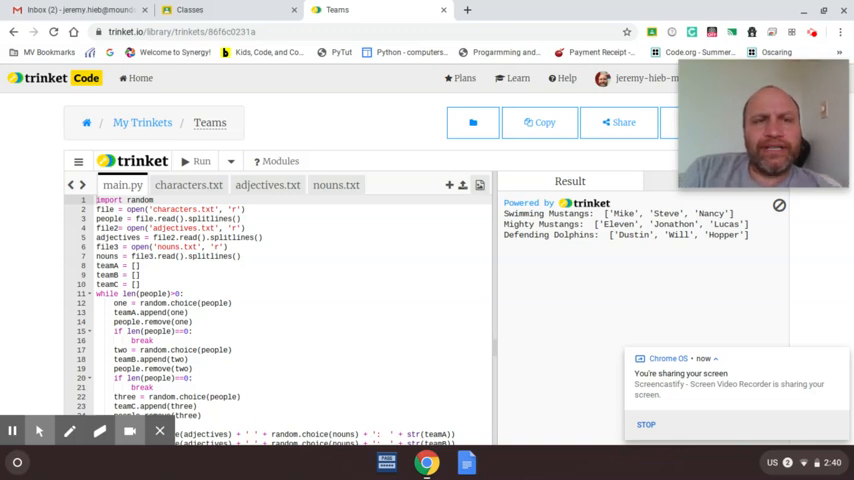
Open Student Perspective Class's classwork and expand the Google Doc assignment's details.
click(189, 10)
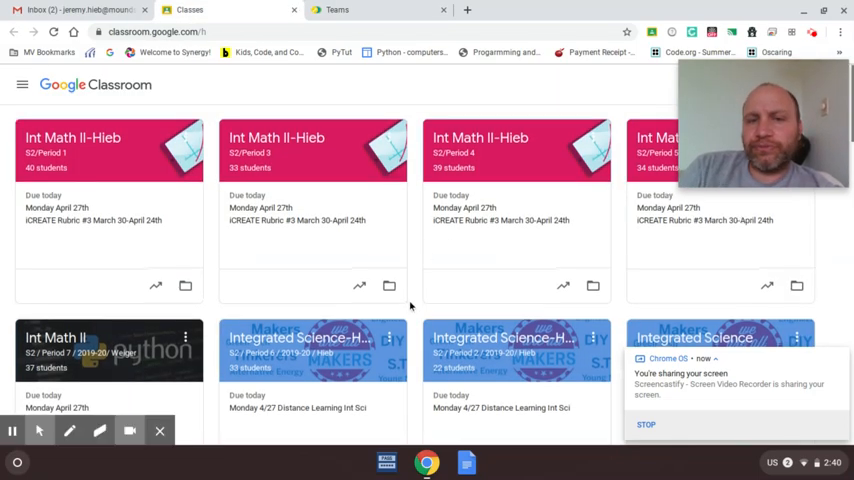
scroll(down, 3)
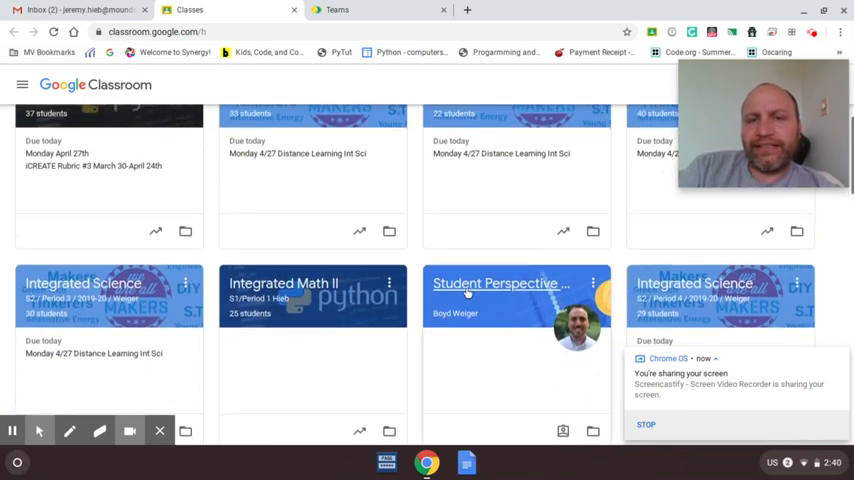
click(495, 283)
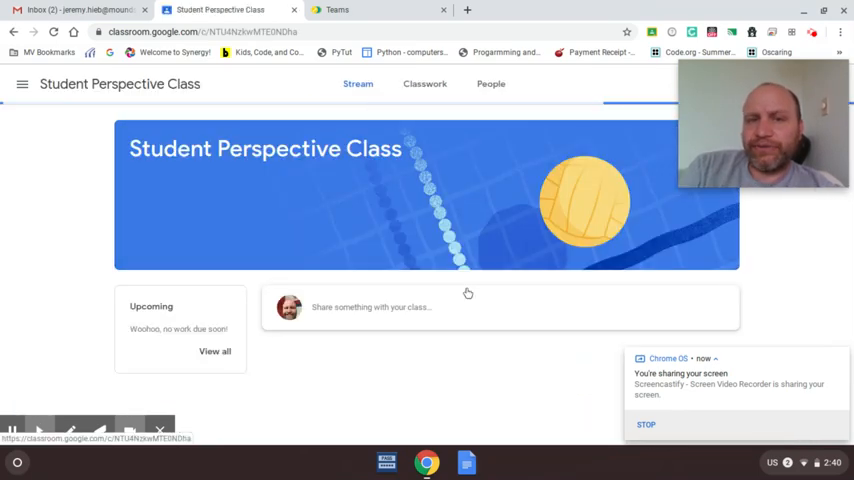
scroll(down, 3)
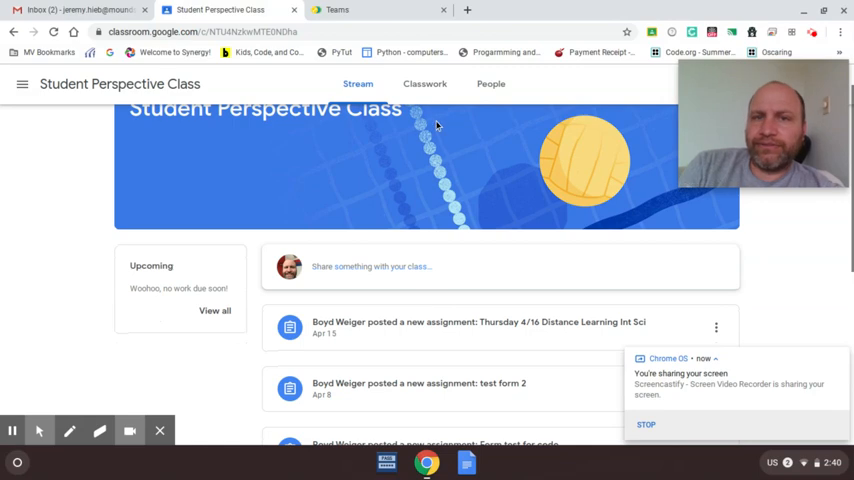
click(424, 84)
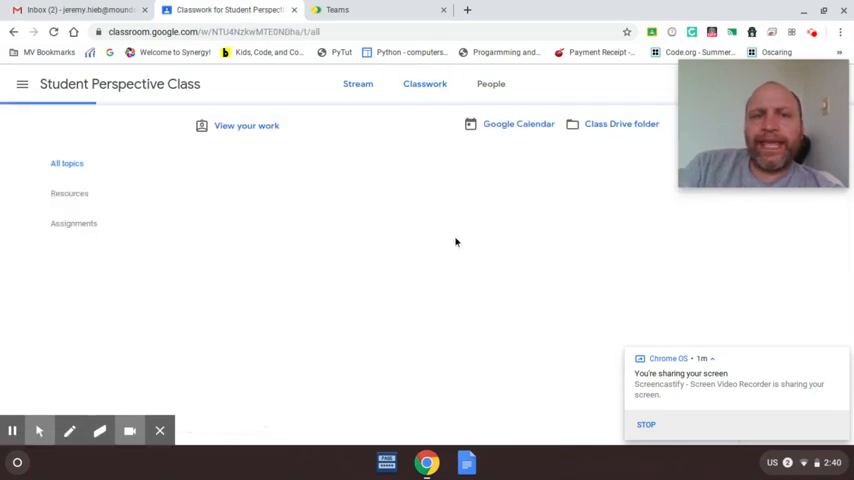
scroll(down, 3)
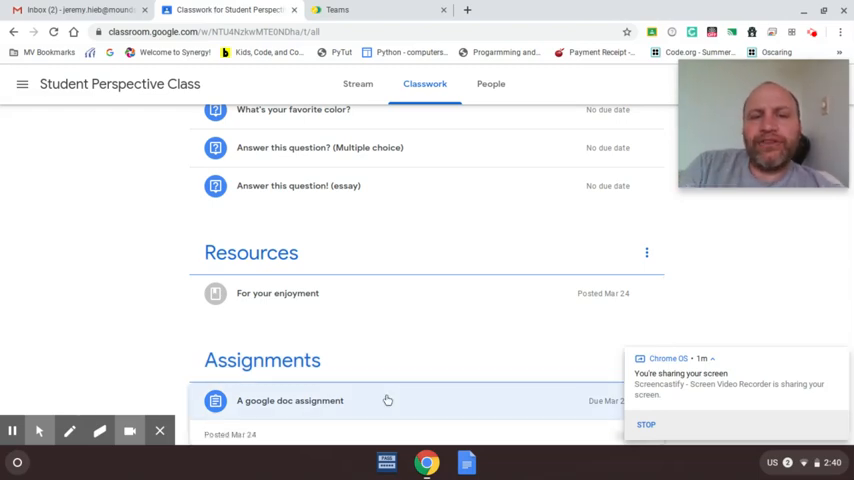
click(289, 400)
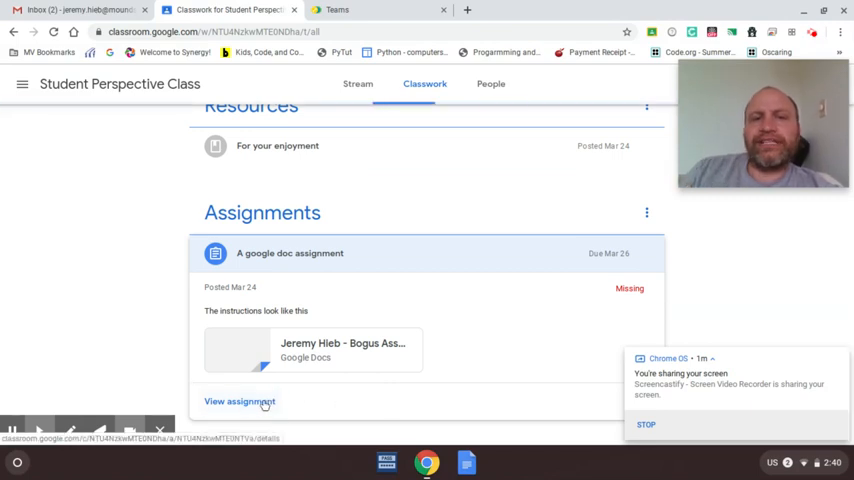
Open the assignment page, preview the mascots.txt attachment, and show its options menu.
click(240, 401)
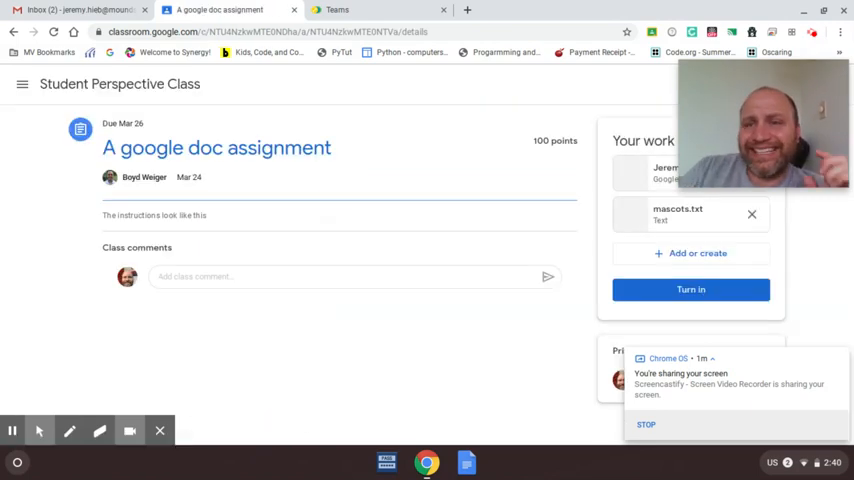
mouse_move(678, 209)
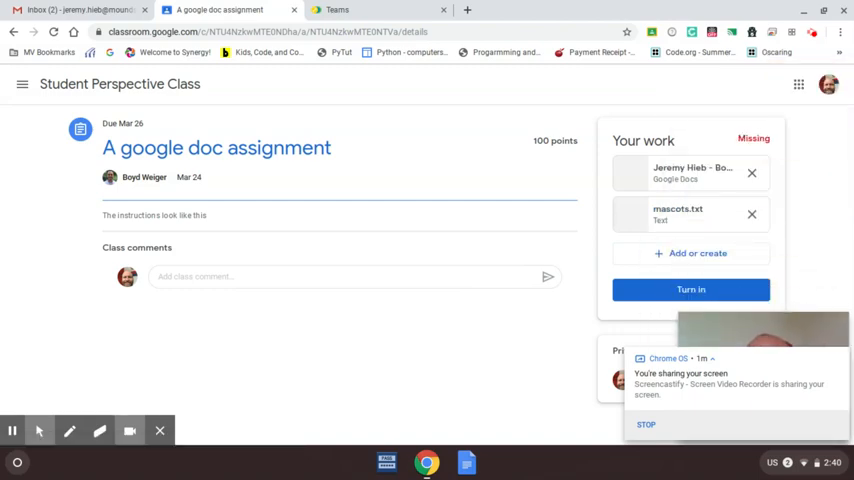
mouse_move(678, 210)
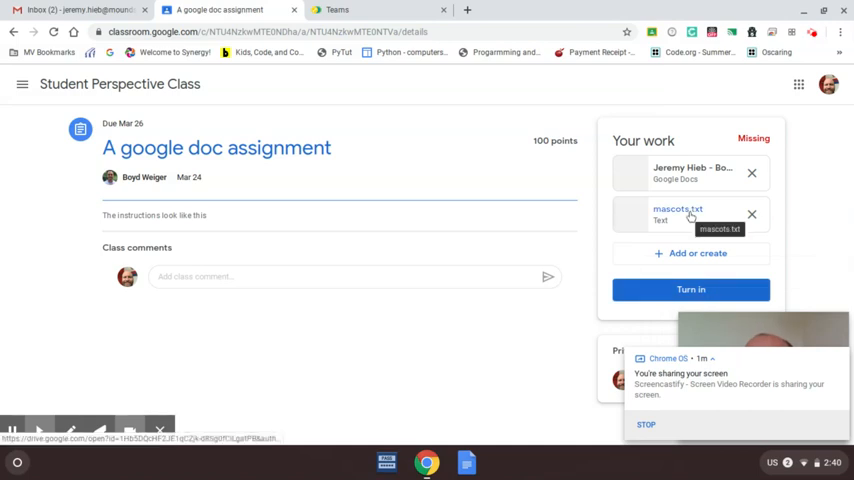
click(678, 213)
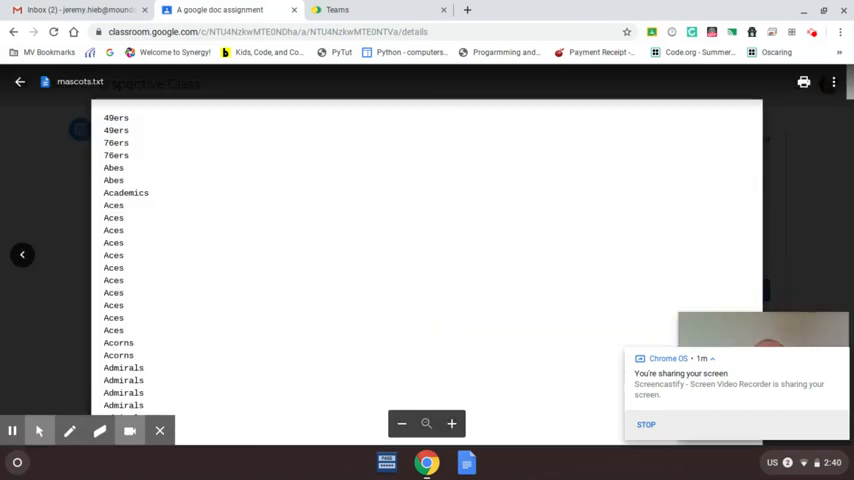
click(834, 82)
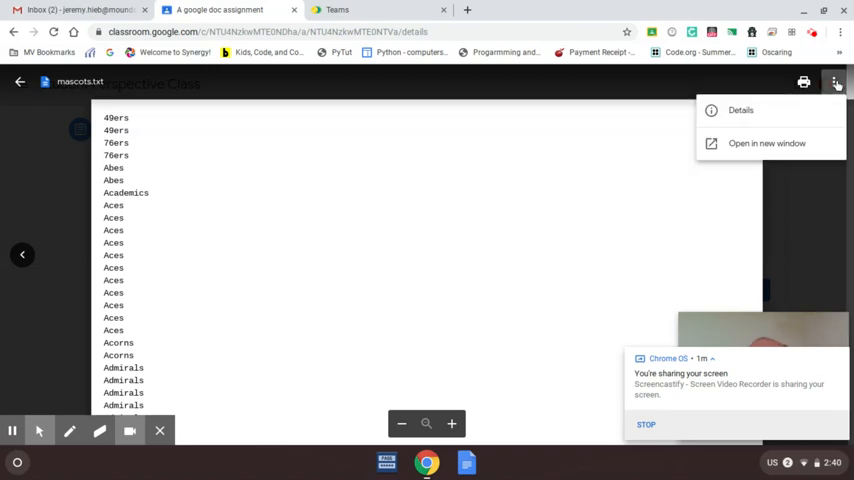
mouse_move(766, 143)
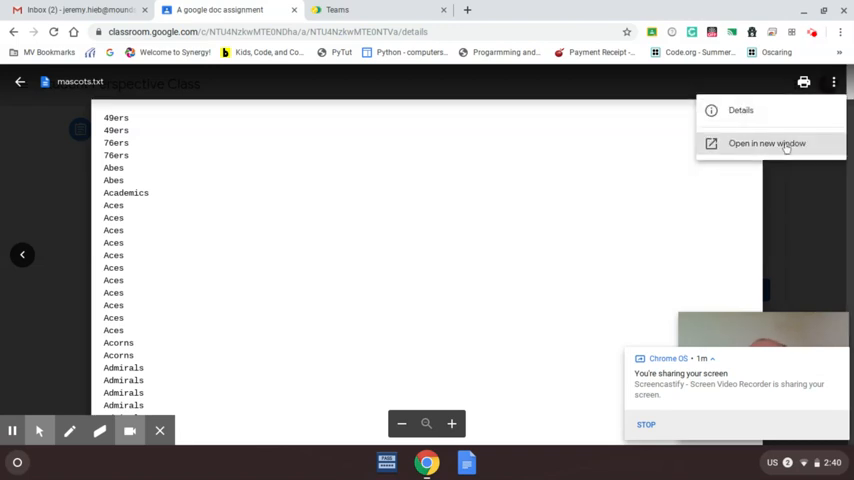
Open mascots.txt in its own Google Drive window and download a copy.
click(766, 143)
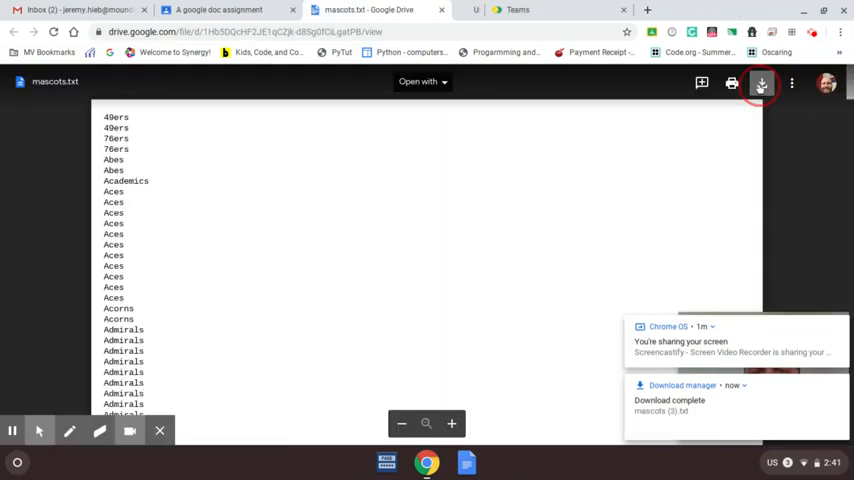
click(761, 84)
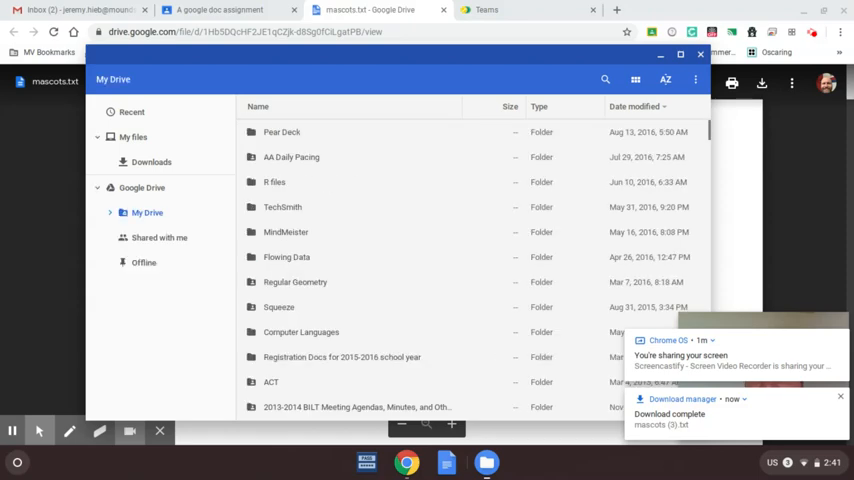
scroll(down, 3)
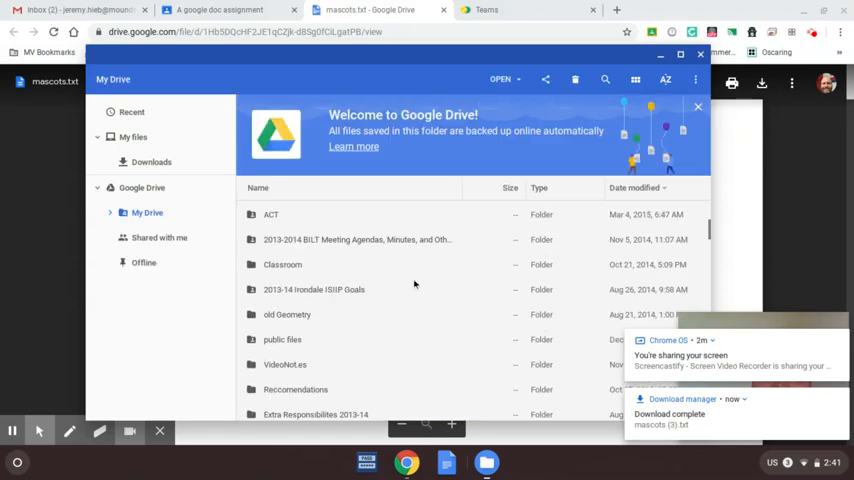
scroll(down, 3)
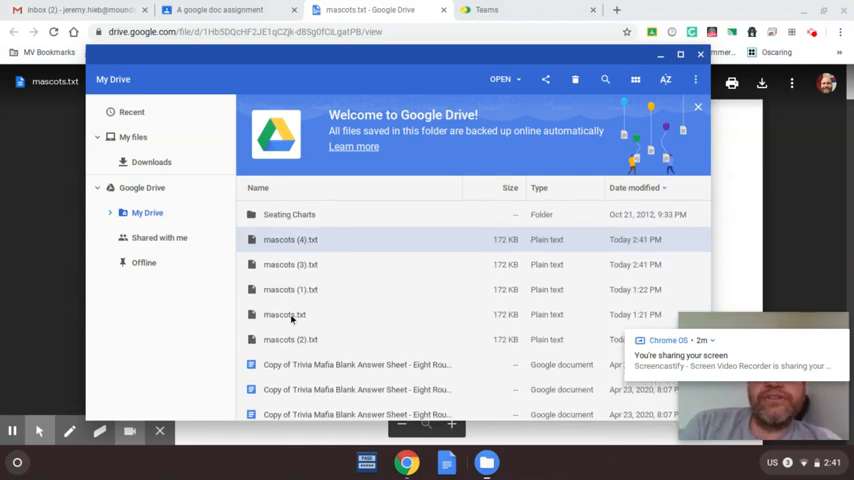
click(285, 314)
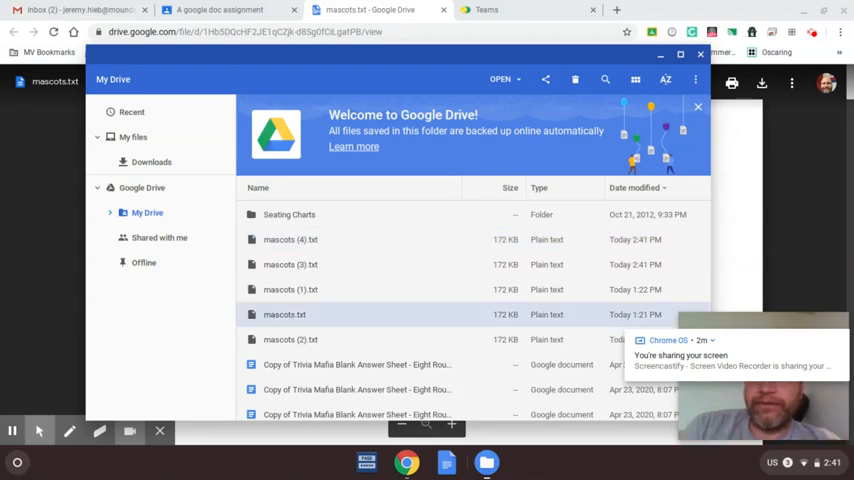
mouse_move(658, 55)
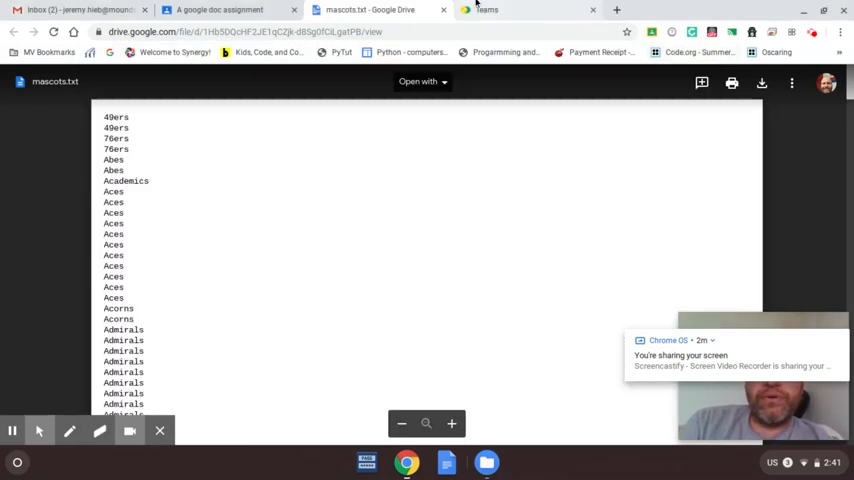
Return to the Teams trinket project tab.
click(487, 10)
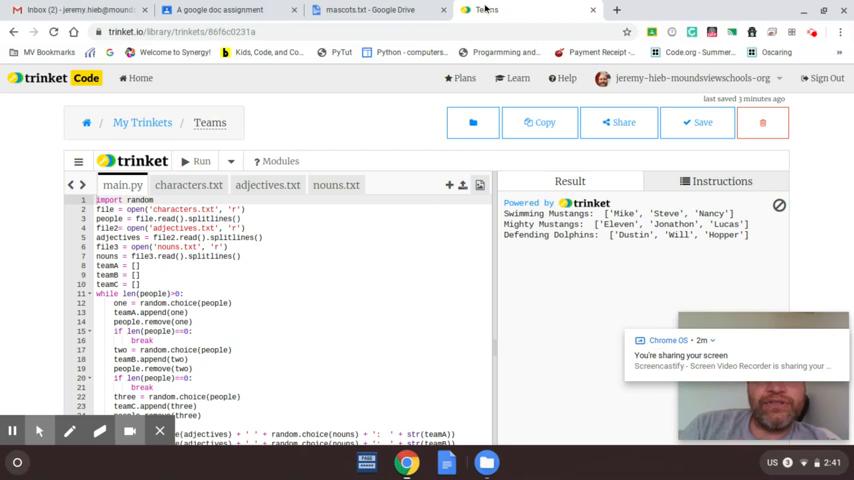
mouse_move(210, 122)
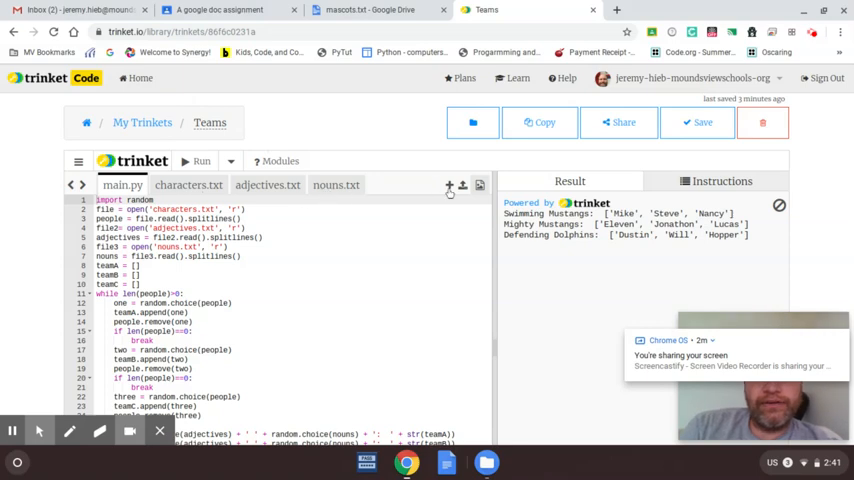
mouse_move(450, 186)
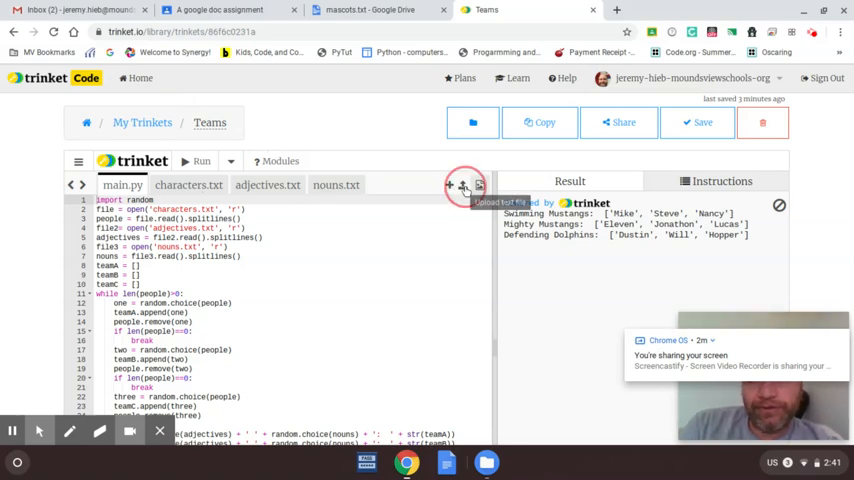
Search for 'mascot' in the file picker and upload mascots.txt into the trinket.
click(463, 187)
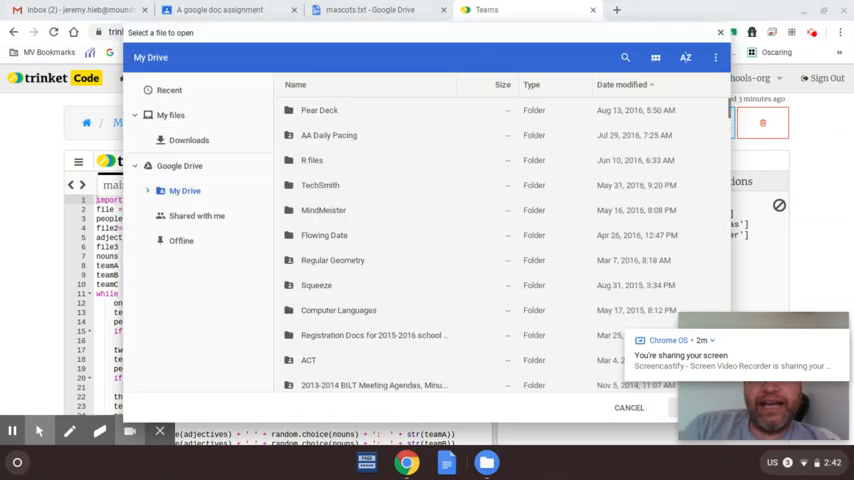
scroll(down, 3)
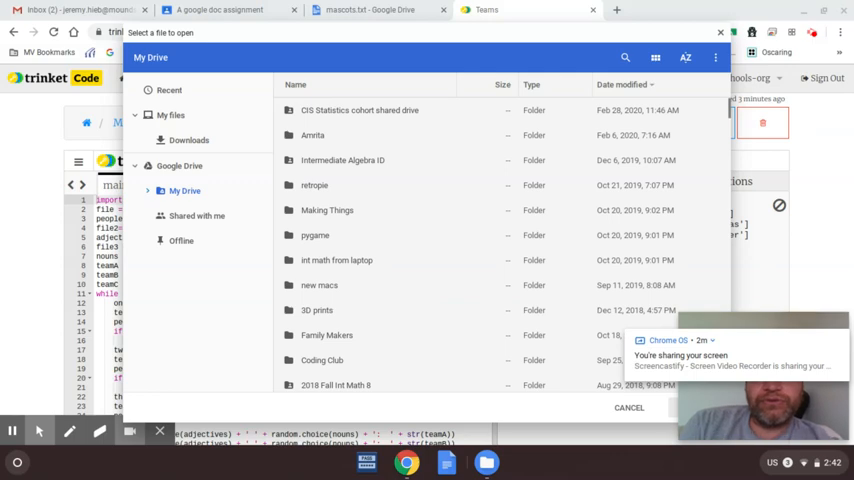
mouse_move(611, 48)
text(mascot.txt)
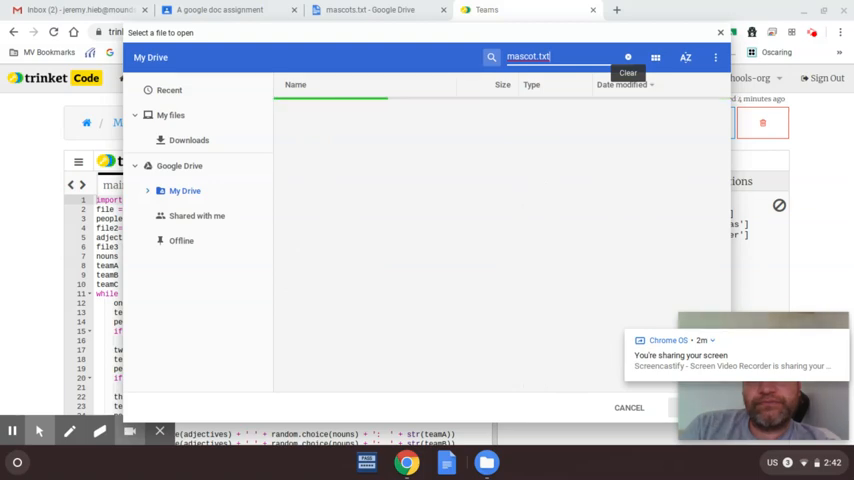
key(Backspace)
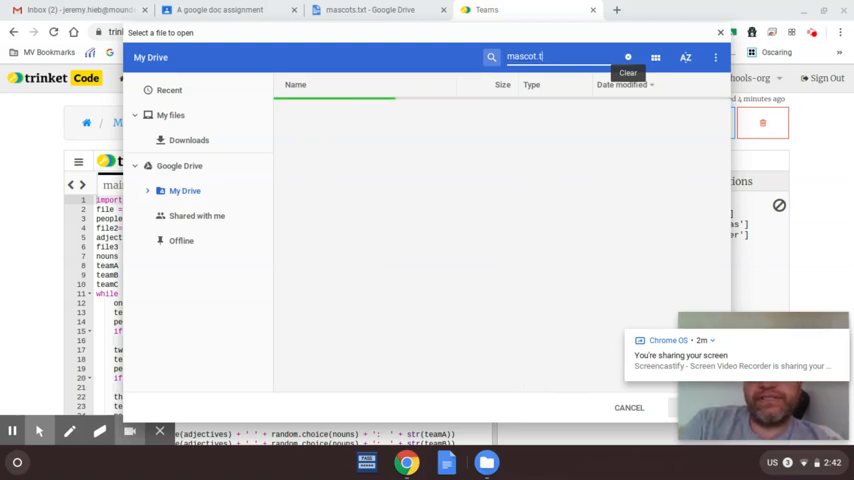
key(Backspace)
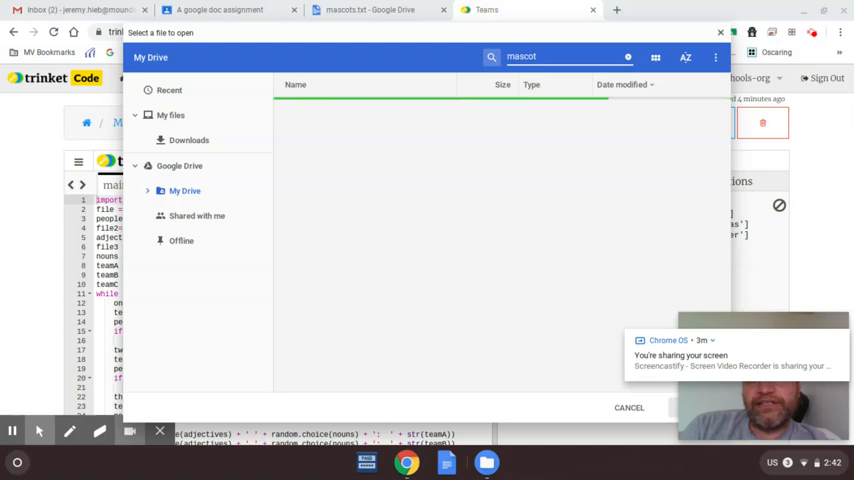
click(565, 56)
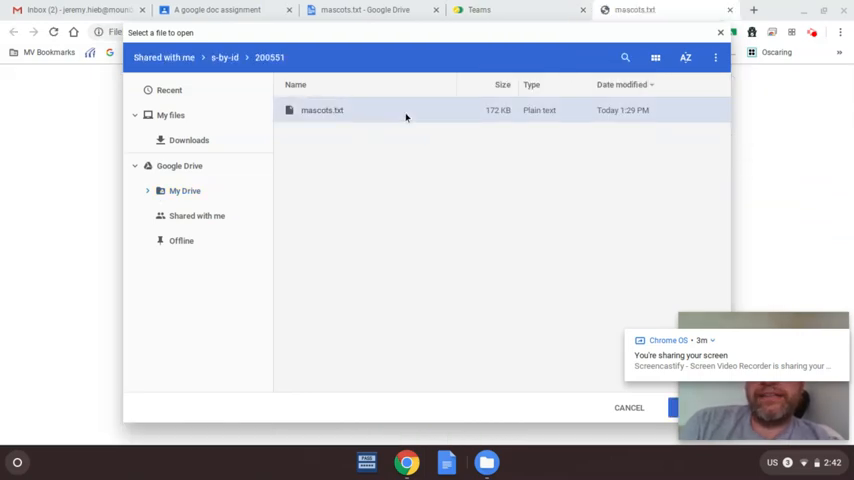
double_click(322, 110)
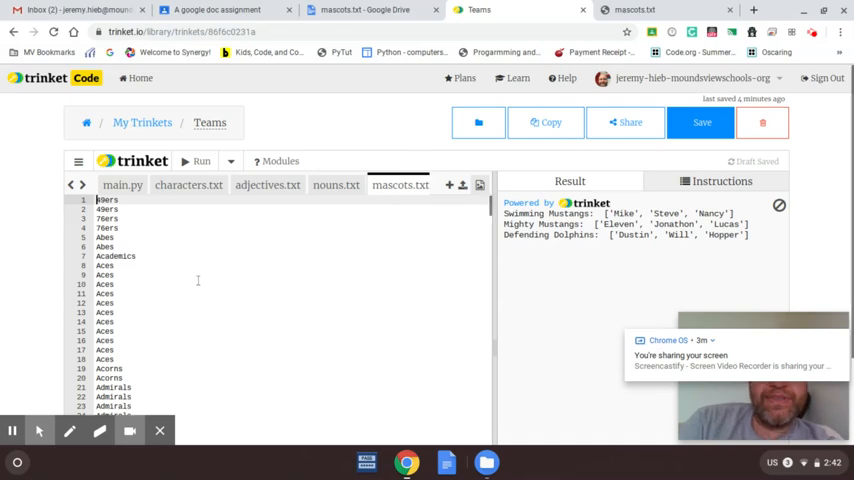
scroll(down, 3)
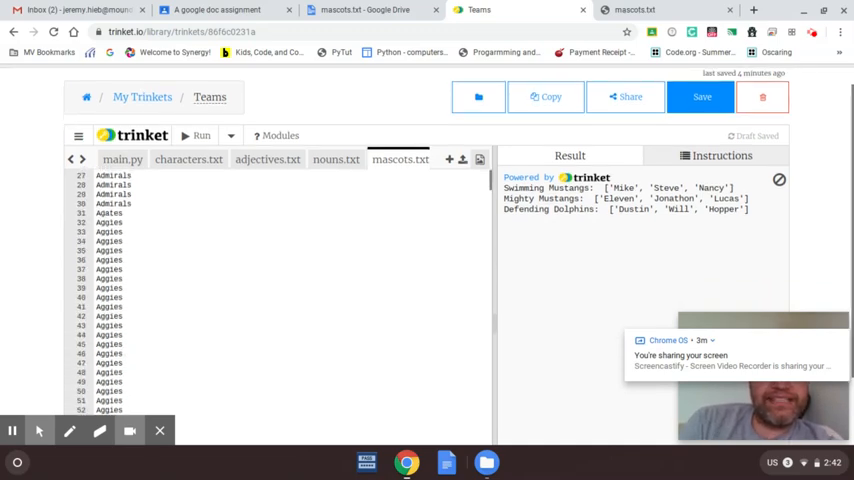
scroll(down, 3)
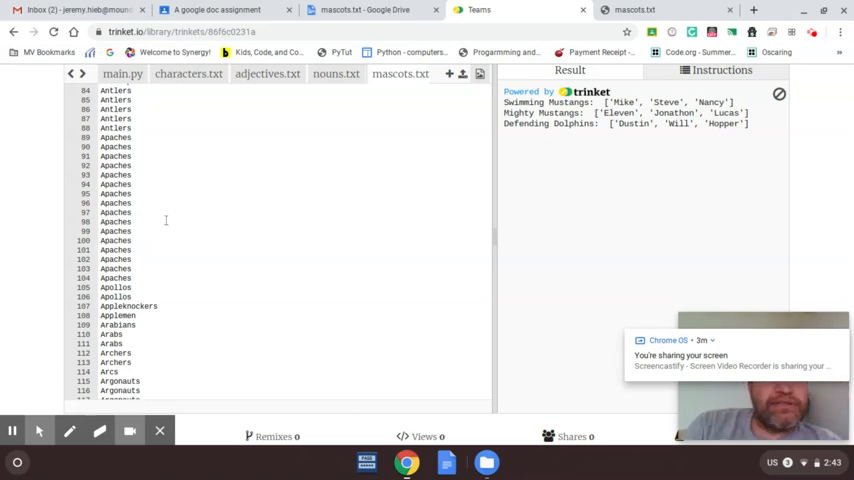
scroll(down, 3)
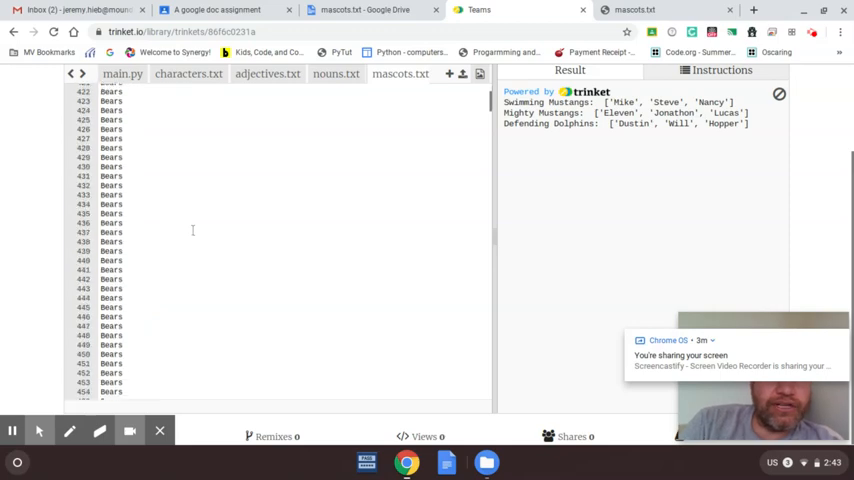
scroll(down, 3)
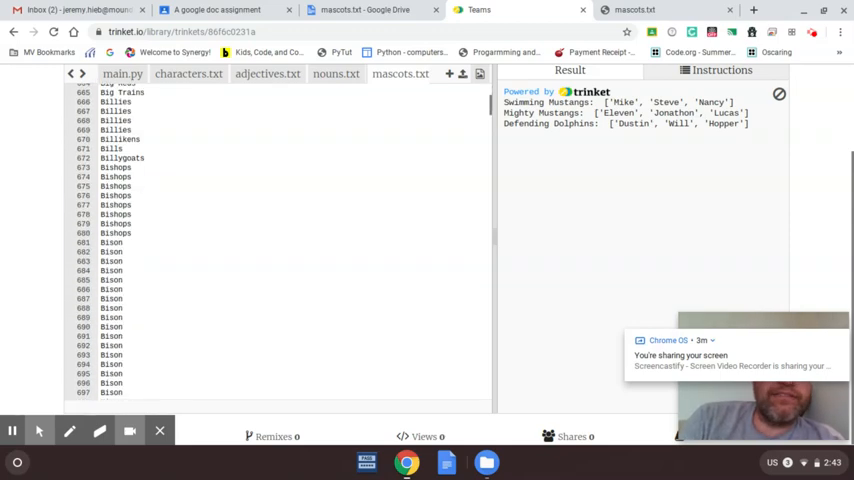
scroll(down, 3)
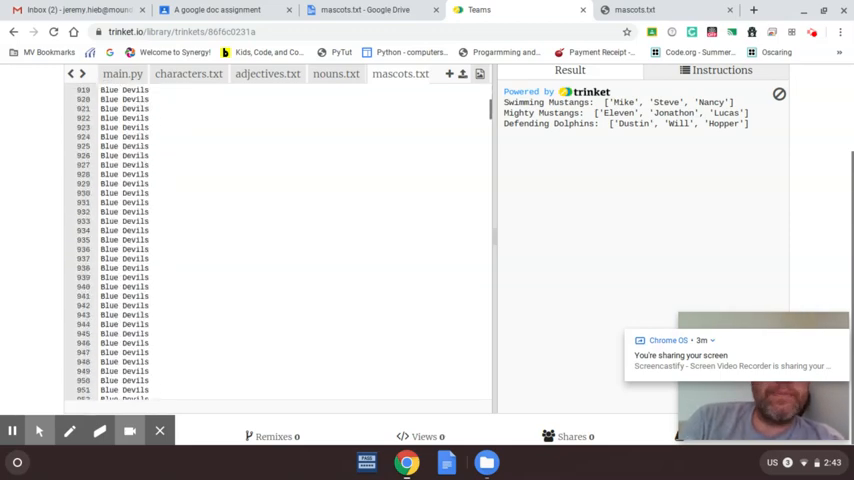
scroll(down, 3)
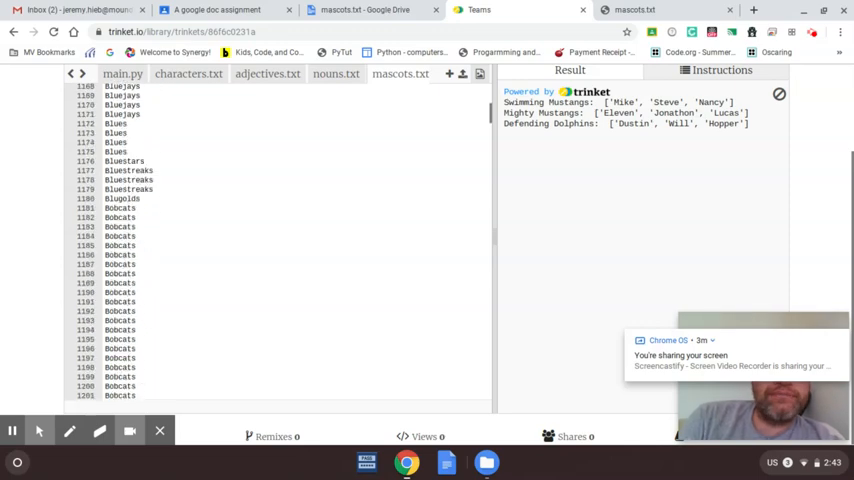
scroll(down, 3)
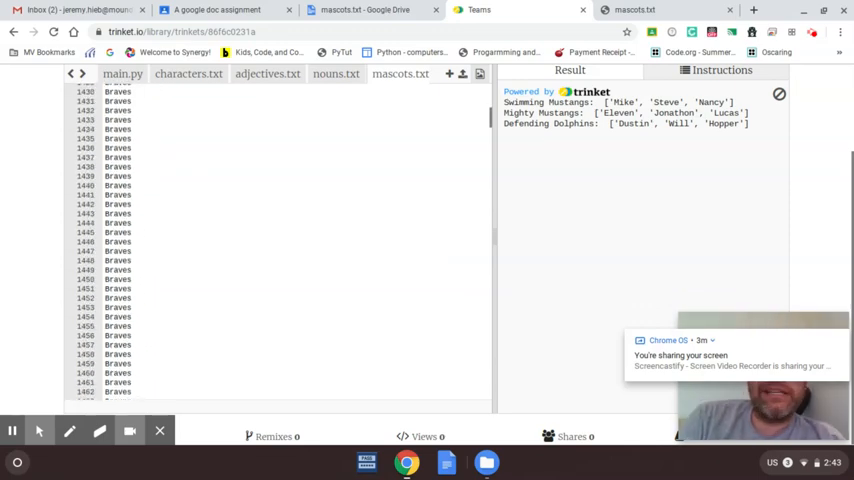
scroll(down, 3)
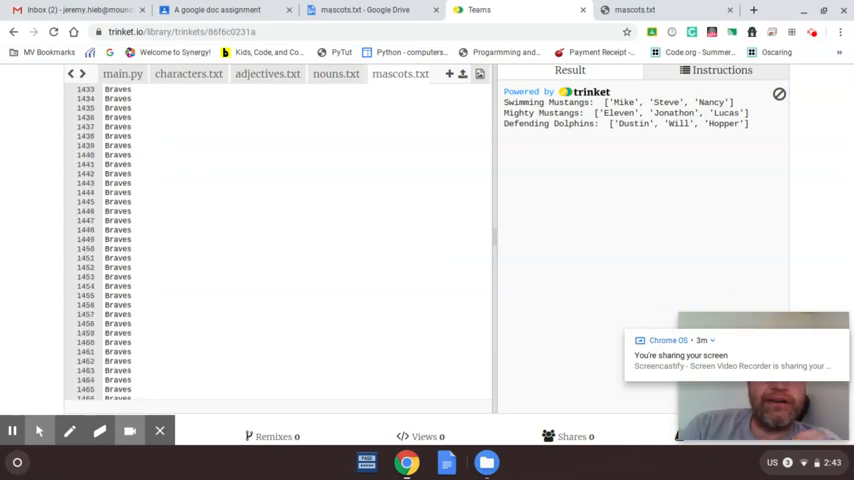
scroll(down, 3)
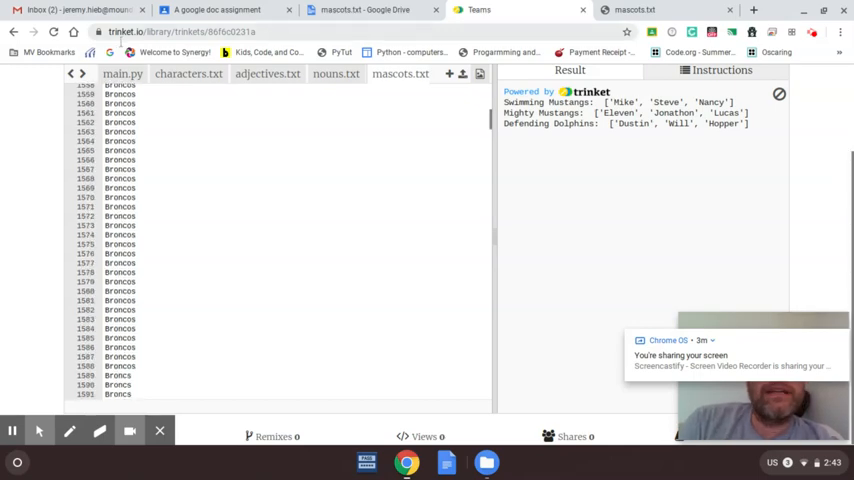
In main.py, load mascots.txt into a mascots list and print random mascots instead of nouns.
click(122, 73)
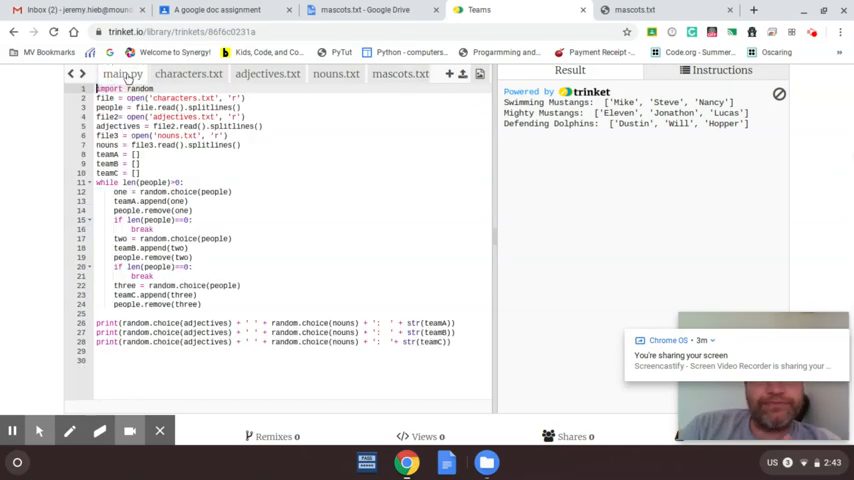
mouse_move(319, 209)
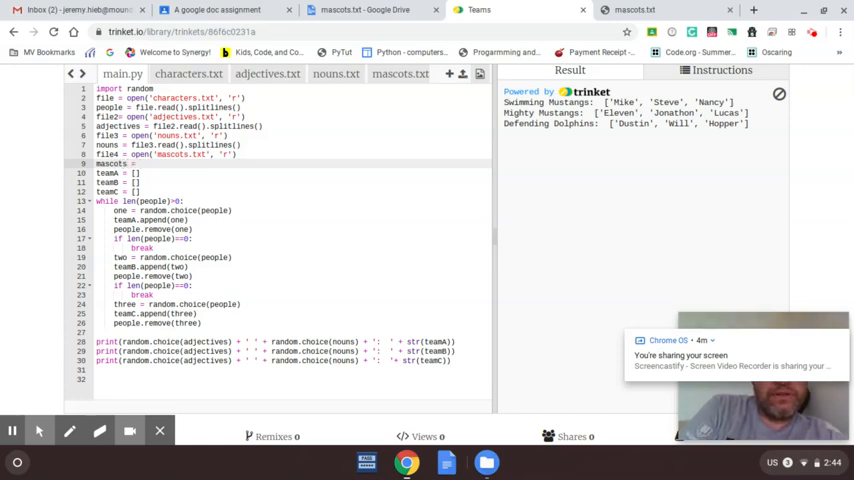
text(file4.read().splitlines()
click(277, 341)
text(mascot)
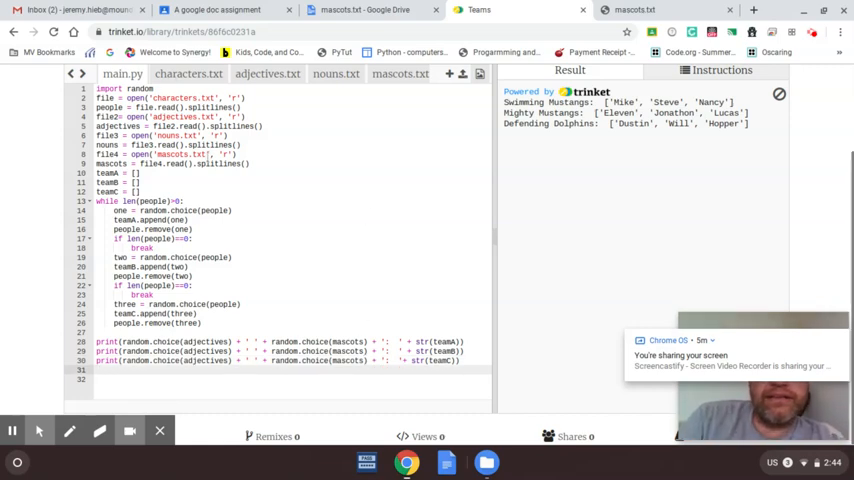
mouse_move(48, 150)
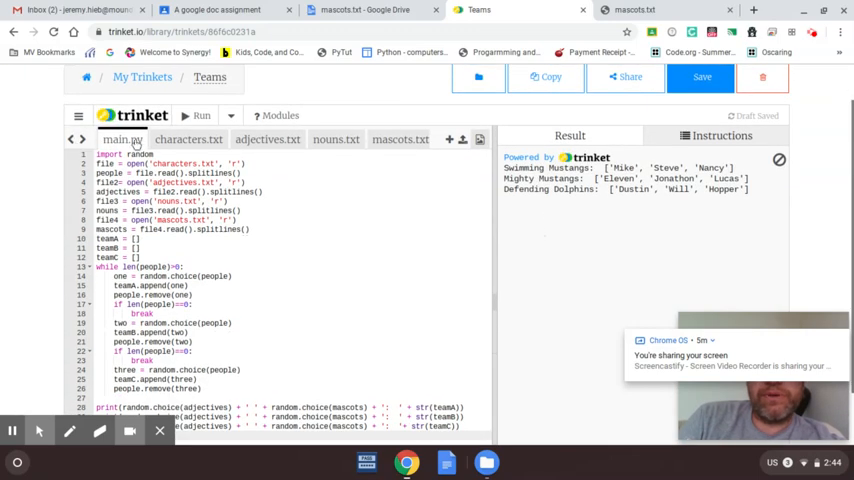
Run the program repeatedly to get new team names like Twirling Wildcats.
click(197, 115)
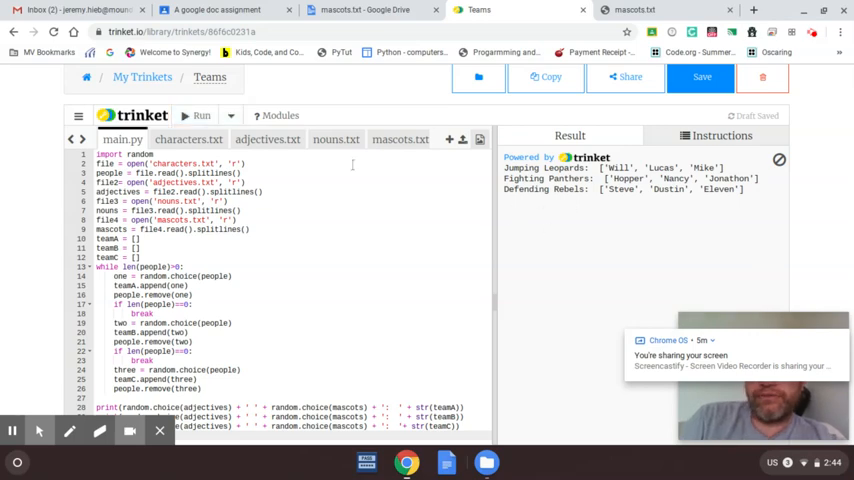
click(196, 115)
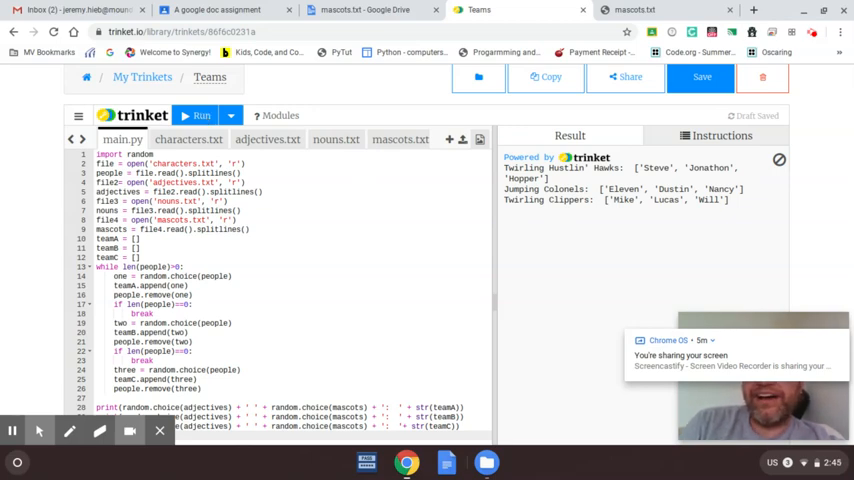
click(197, 115)
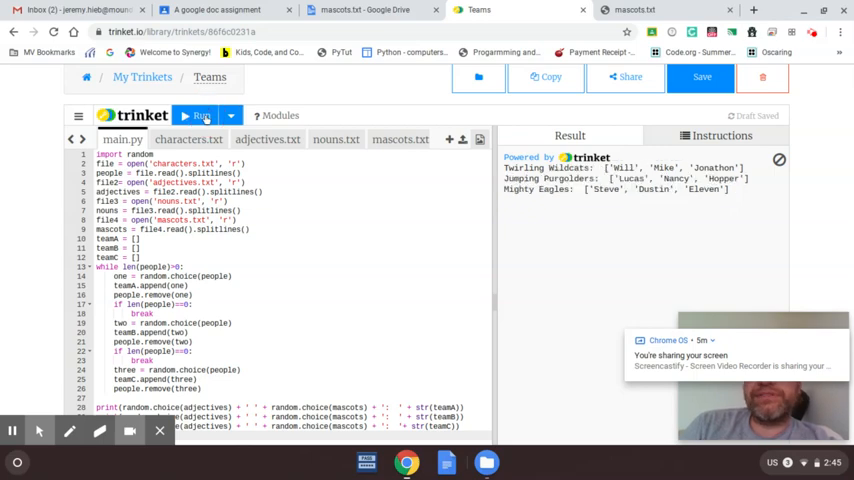